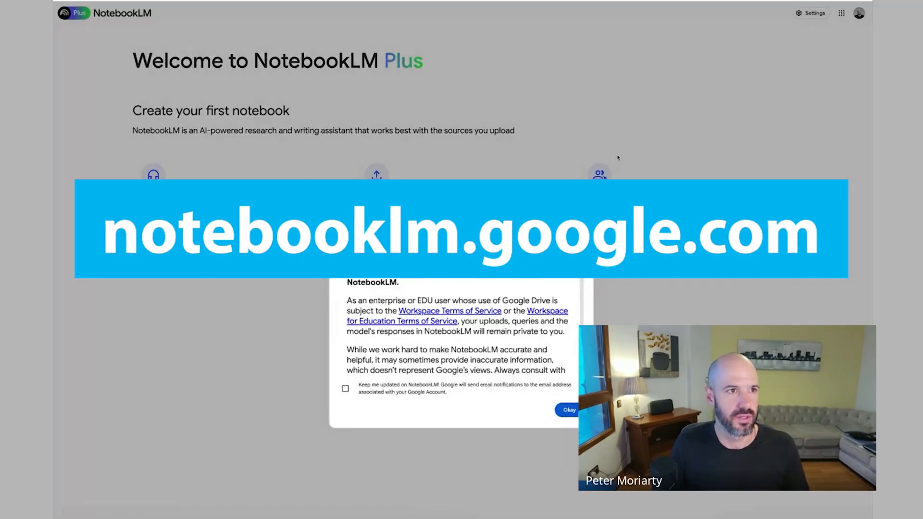
Step: Accept the NotebookLM welcome terms notice with Okay
left_click(567, 409)
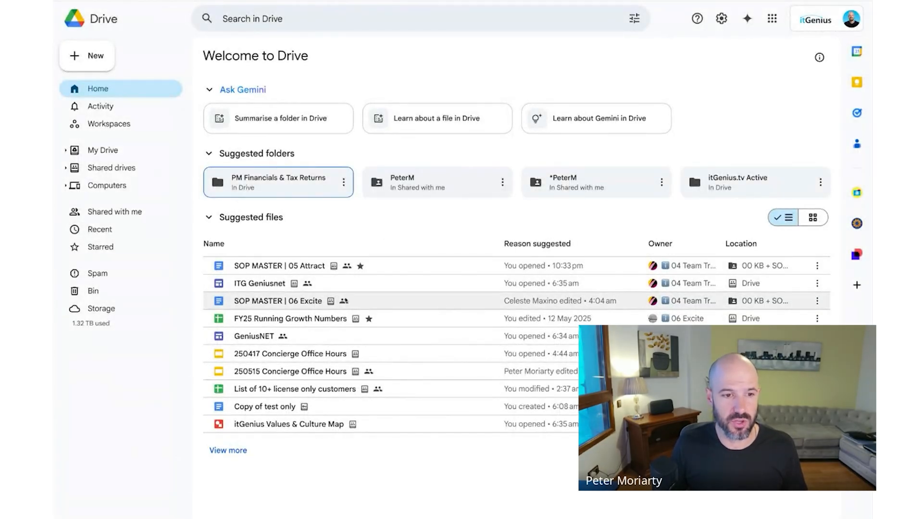
Step: Select SOP MASTER | 06 Excite, then SOP MASTER | 05 Attract among Drive's suggested files
left_click(279, 265)
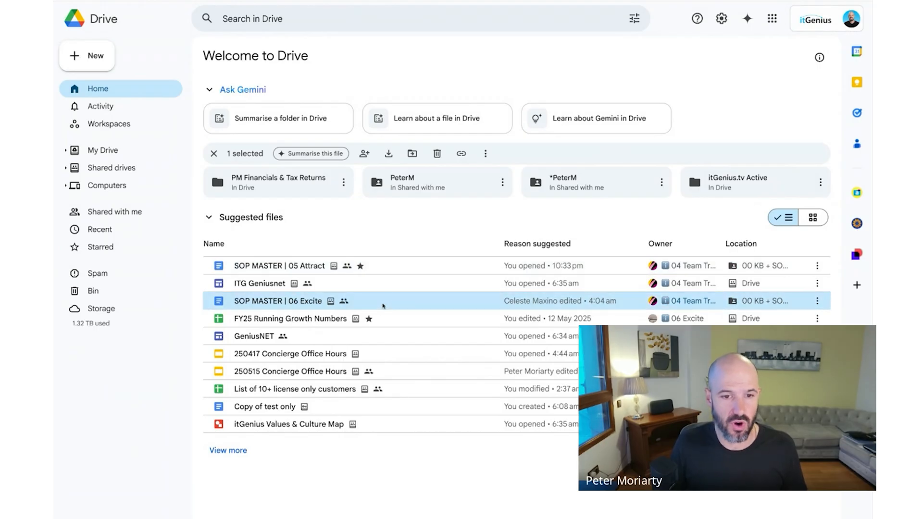
left_click(279, 265)
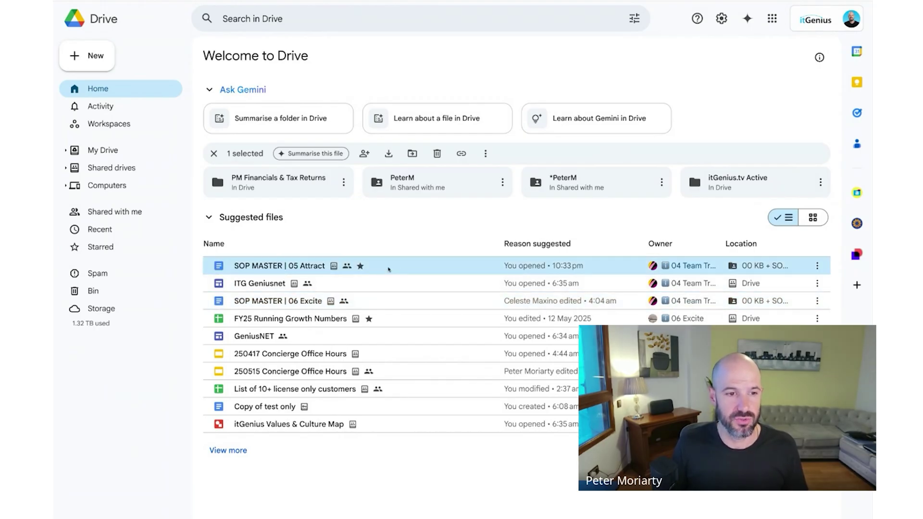
Step: Browse the SOP MASTER | 05 Attract doc's Claire SOP Bible, YouTube Human Feature and Script Writing Prompts sections
double_click(279, 265)
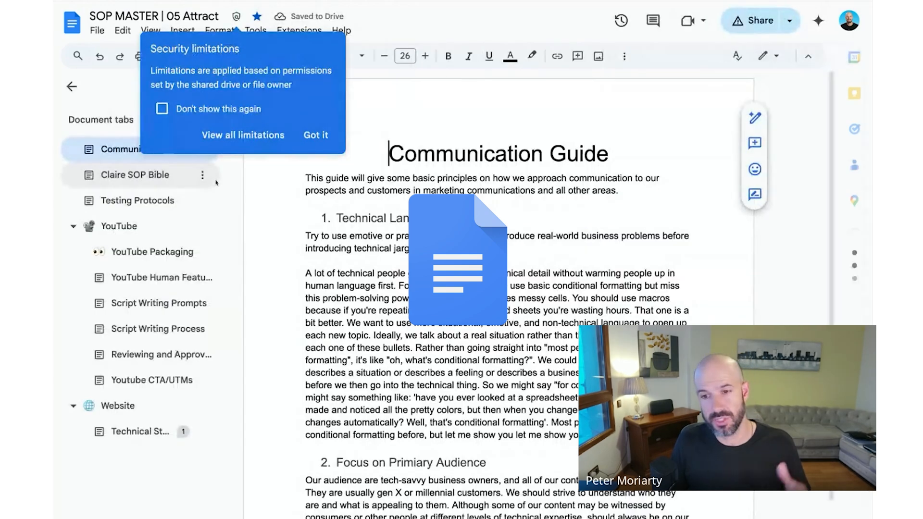
left_click(130, 175)
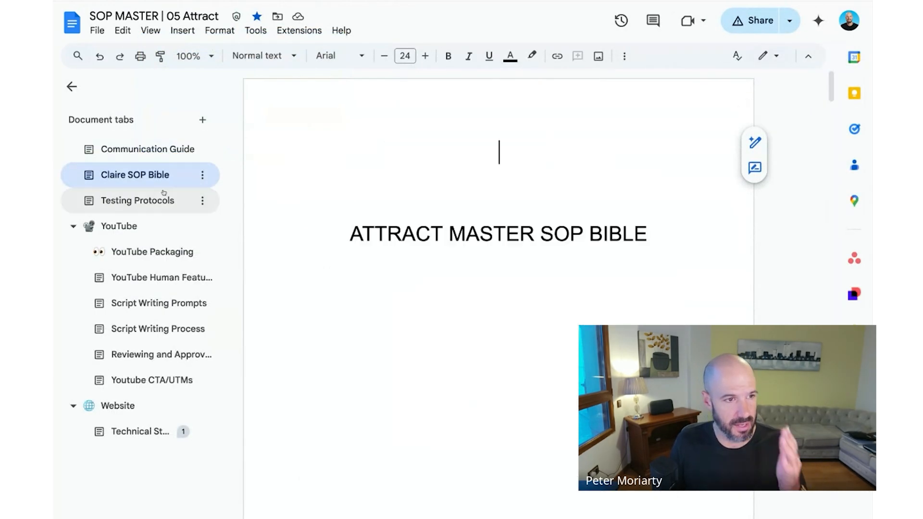
scroll("down", 3)
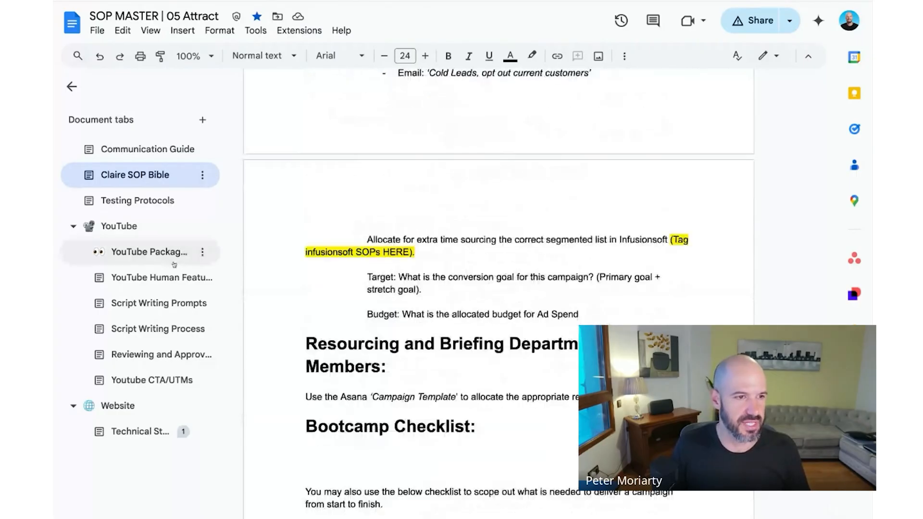
left_click(162, 276)
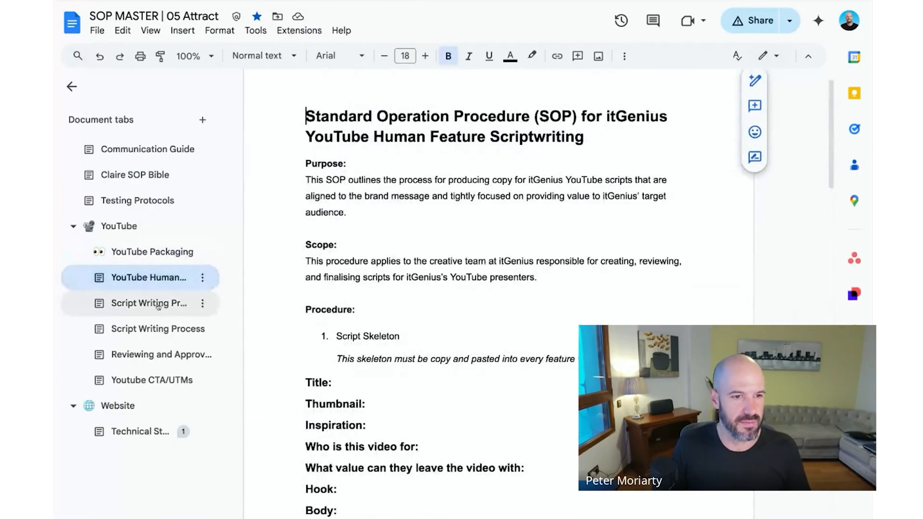
left_click(152, 354)
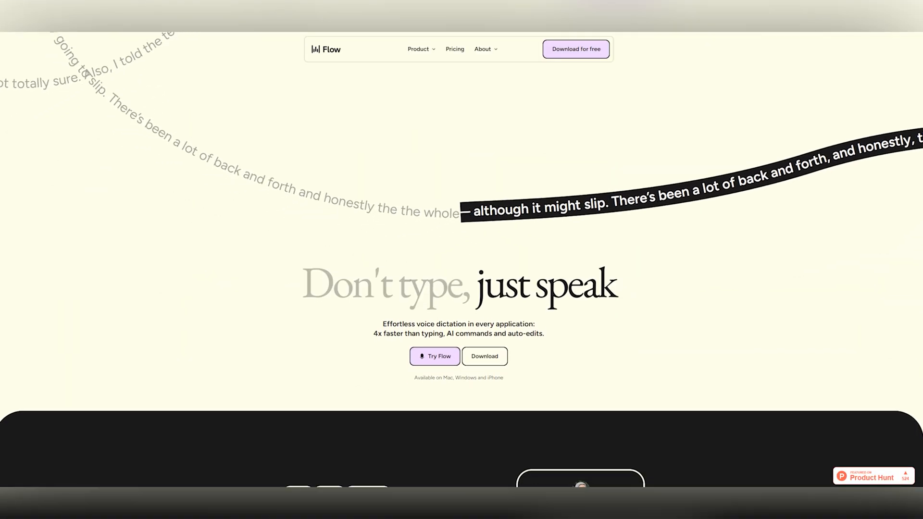
Step: Scroll down the Flow voice-dictation homepage
scroll("down", 3)
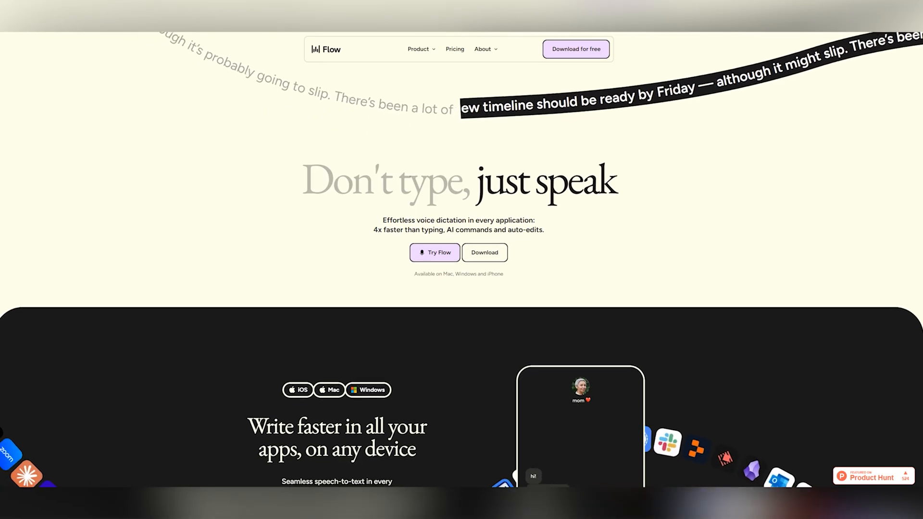
scroll("down", 3)
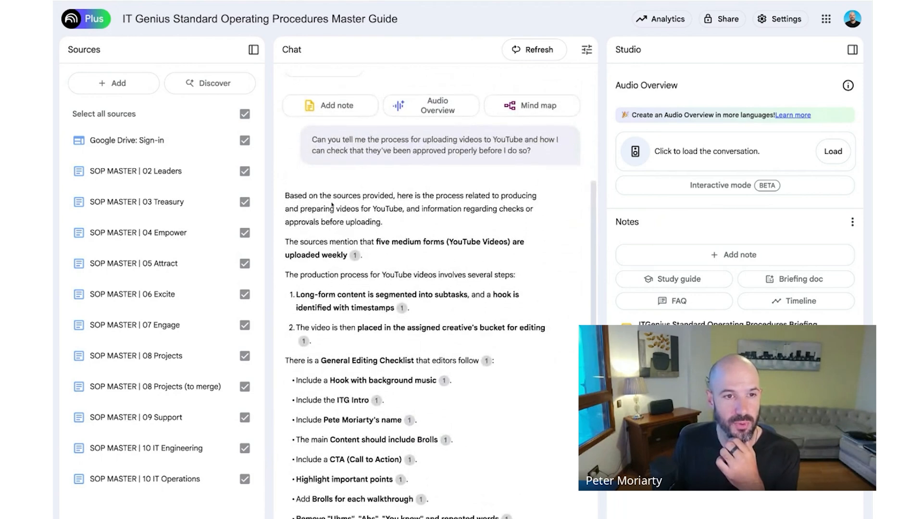
Step: Read the IT Genius SOP notebook's YouTube upload answer and view a cited source for a checklist item
scroll("down", 3)
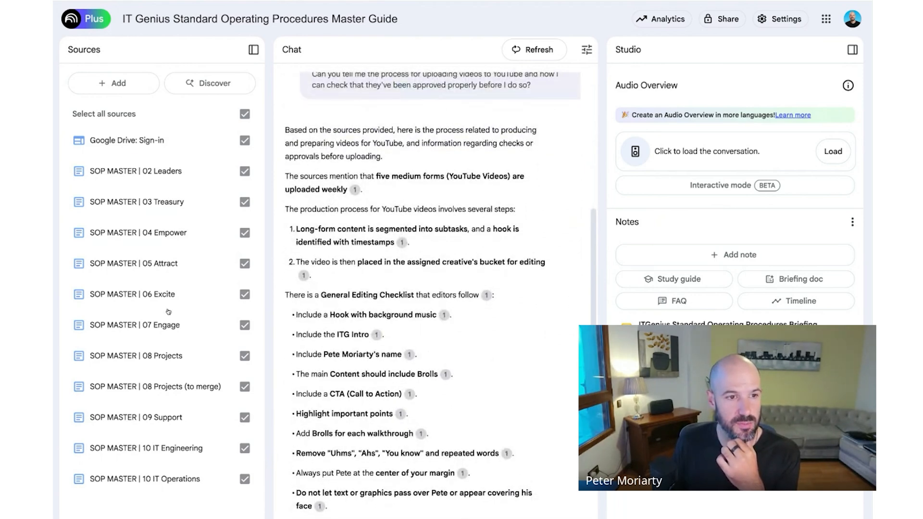
left_click(355, 190)
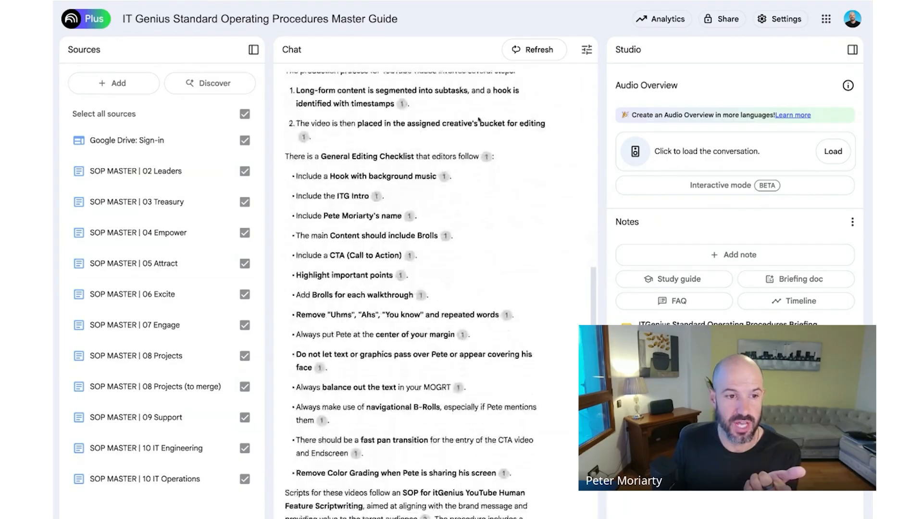
scroll("down", 3)
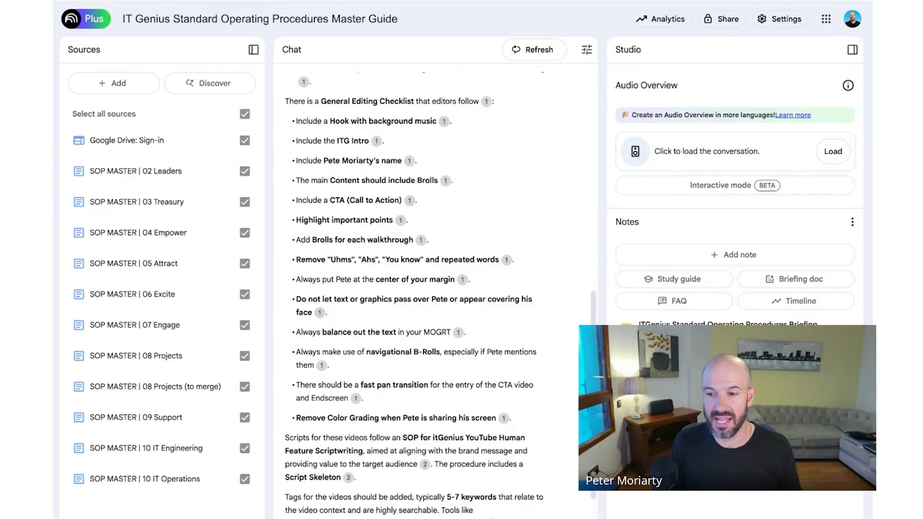
mouse_move(208, 91)
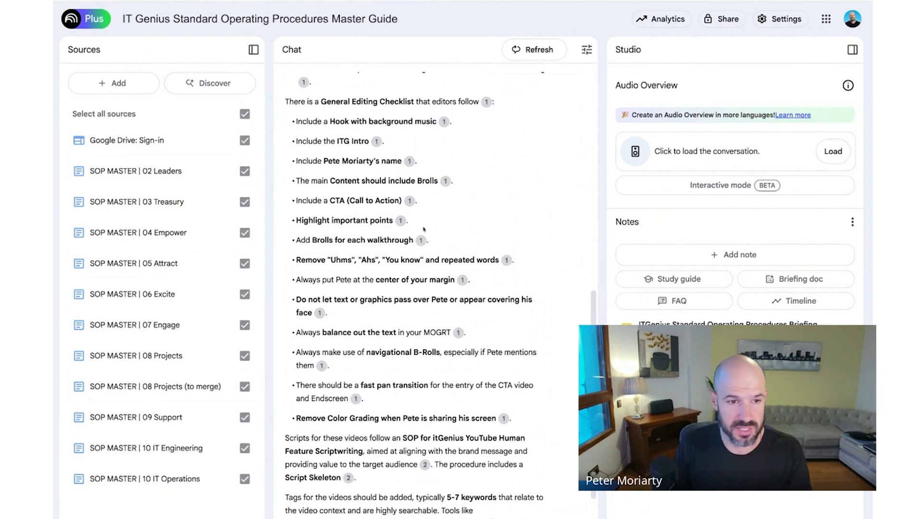
mouse_move(518, 224)
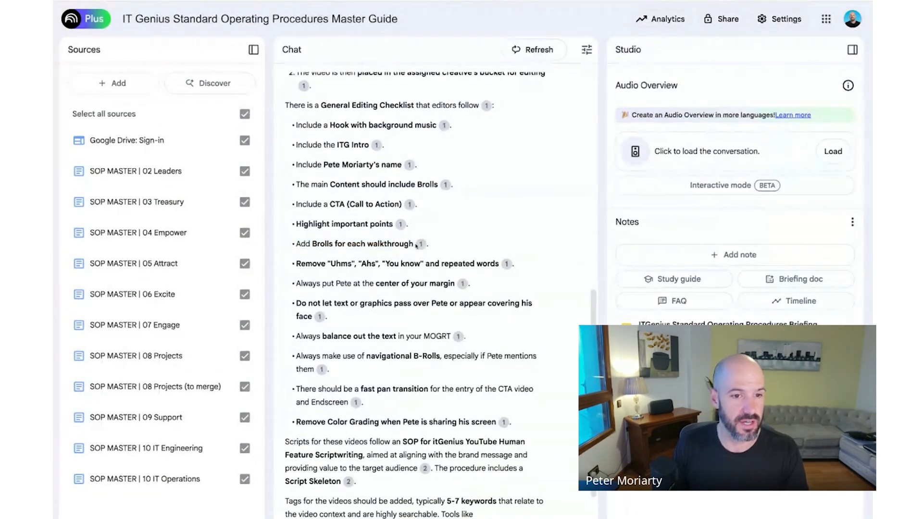
left_click(134, 264)
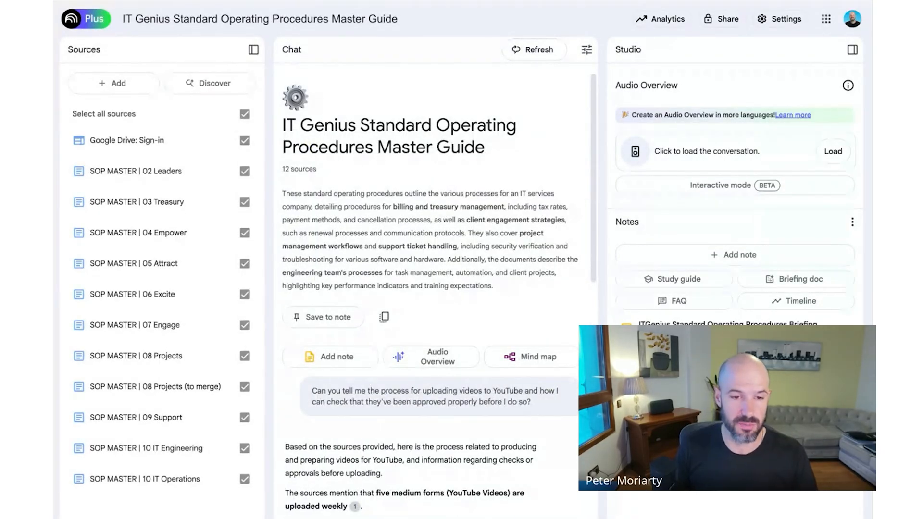
scroll("down", 3)
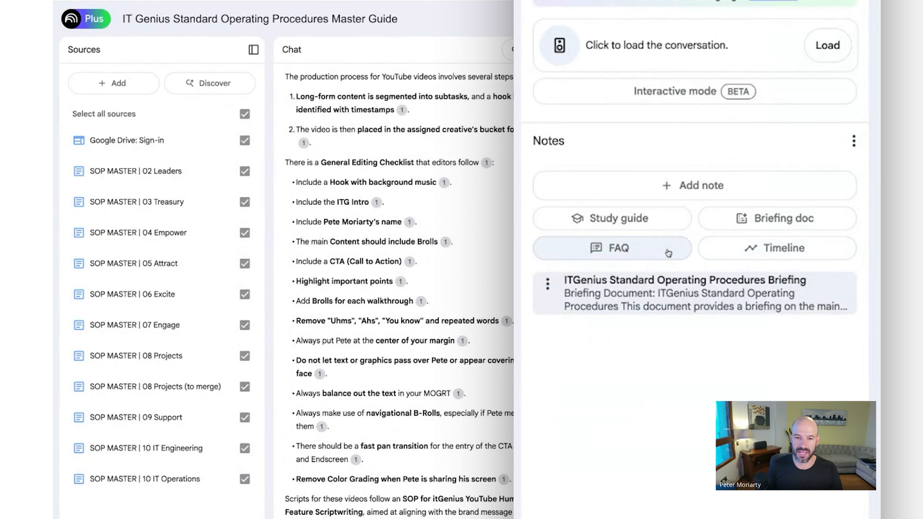
Step: Generate an FAQ note from the SOP sources in the Studio Notes section
left_click(612, 248)
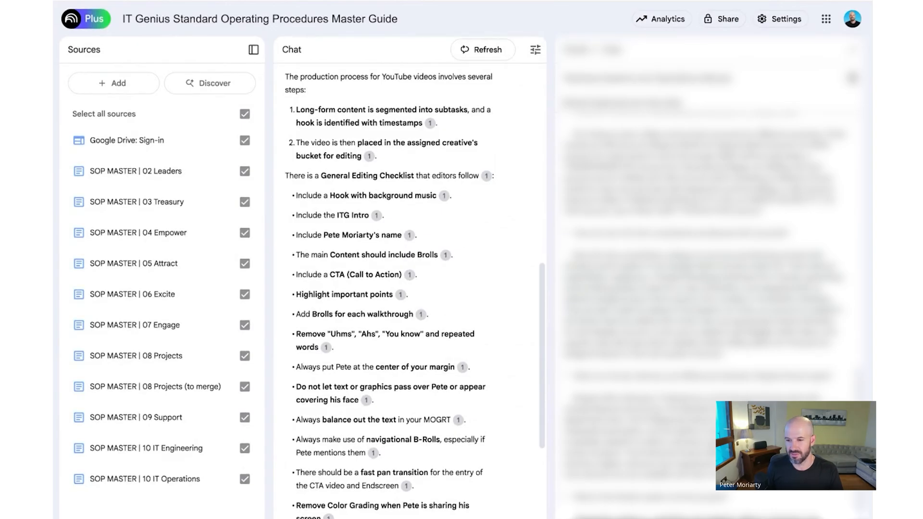
mouse_move(469, 149)
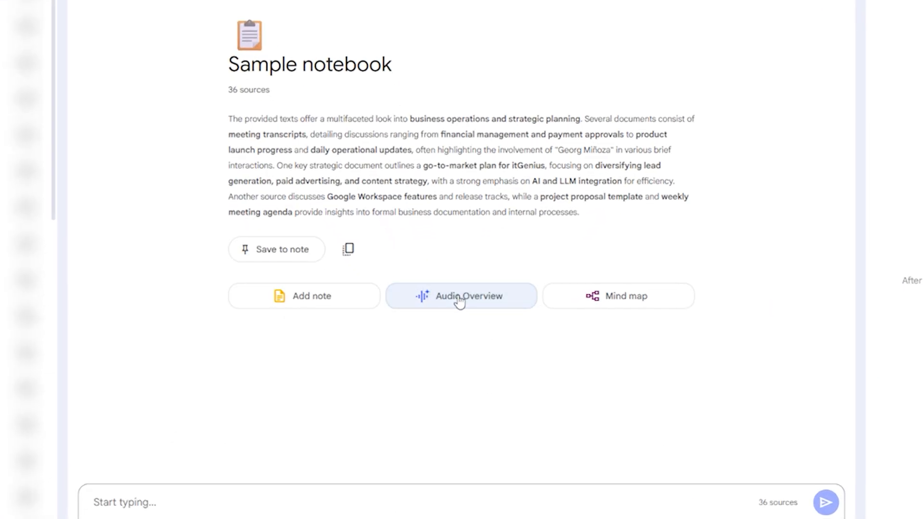
Step: Generate an audio overview of the 36-source notebook from its summary
left_click(460, 296)
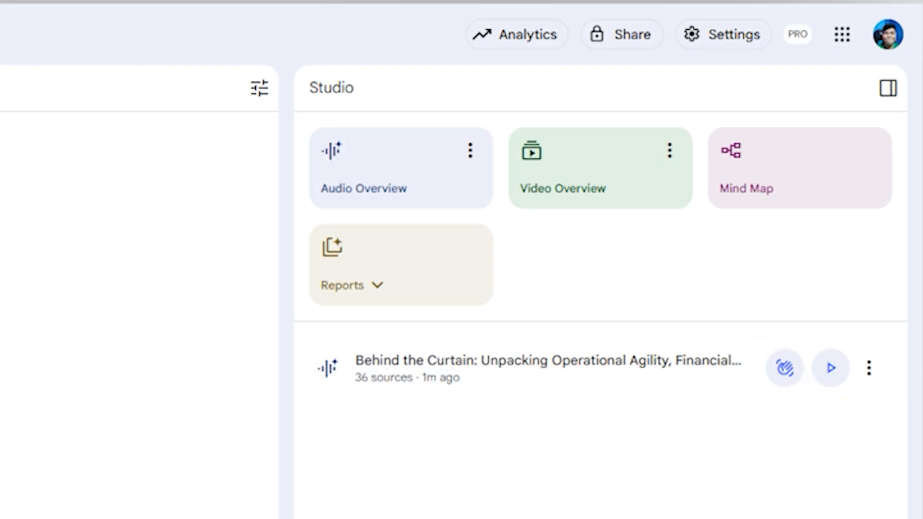
mouse_move(830, 371)
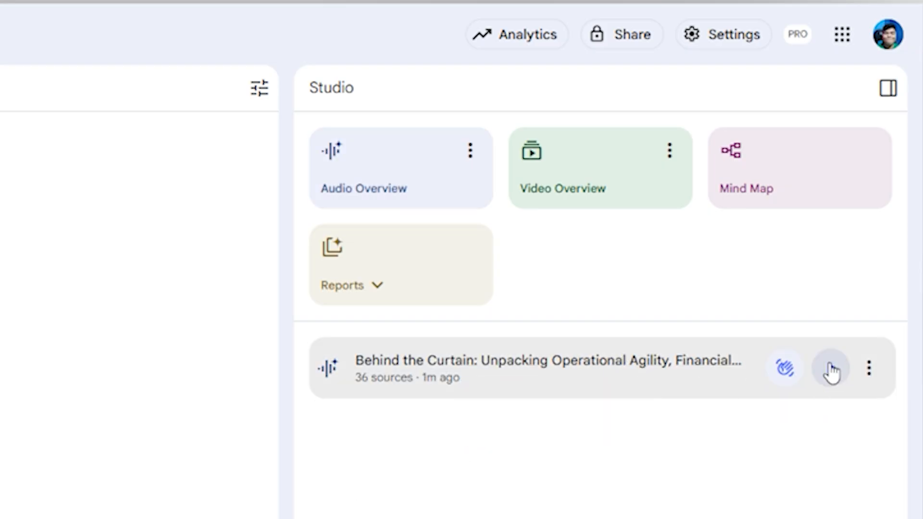